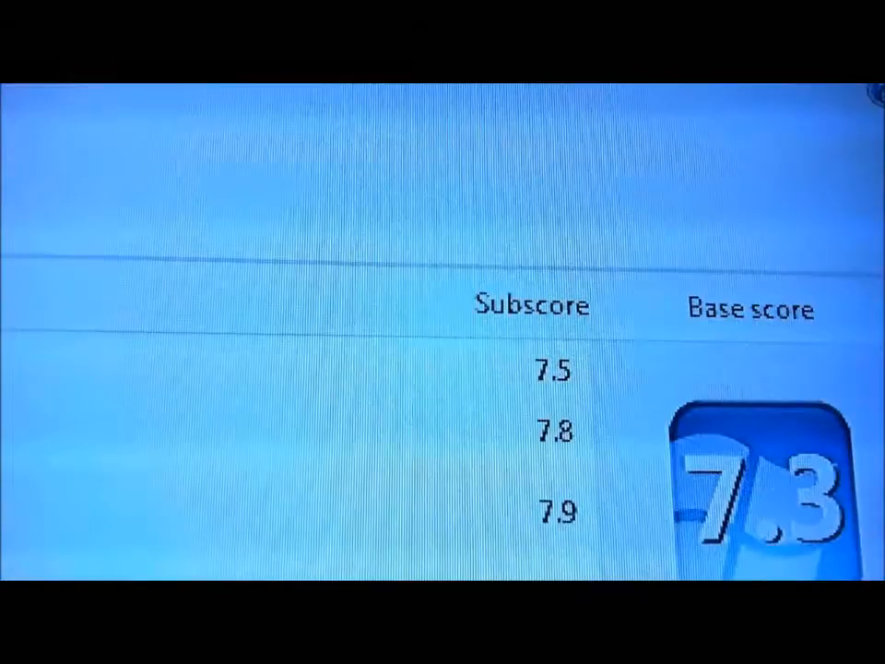
scroll("down", 3)
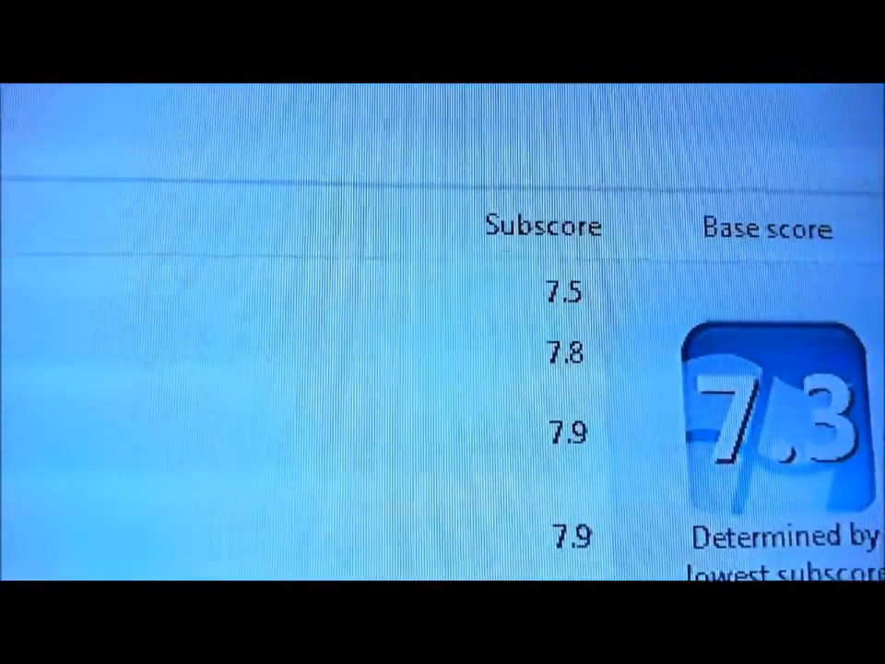
scroll("down", 3)
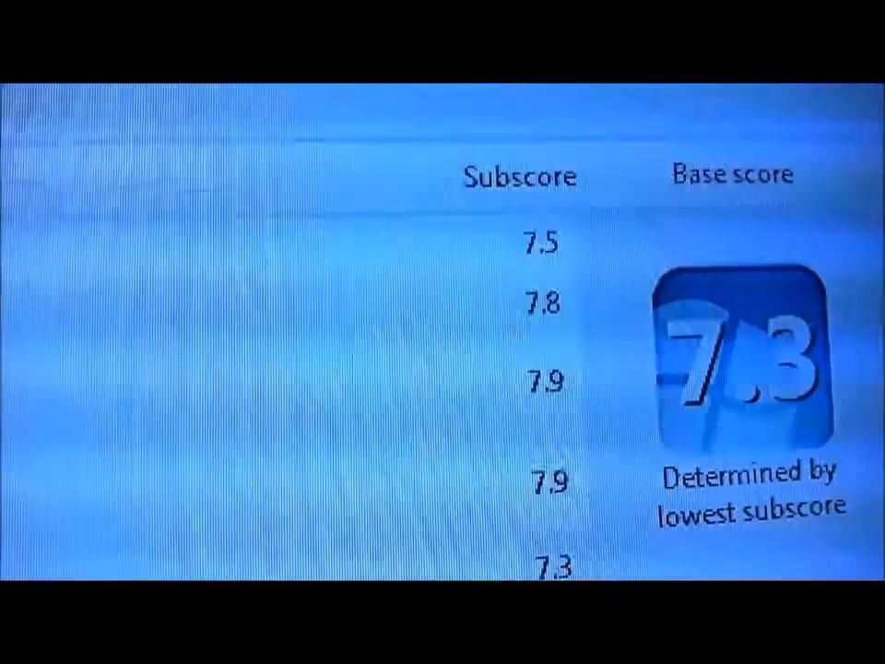
scroll("down", 3)
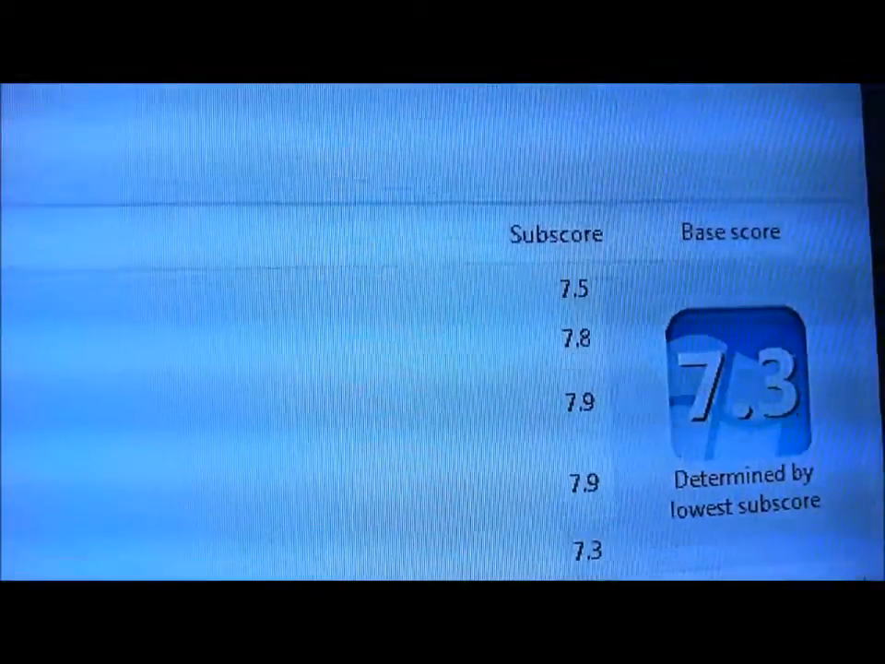
scroll("down", 3)
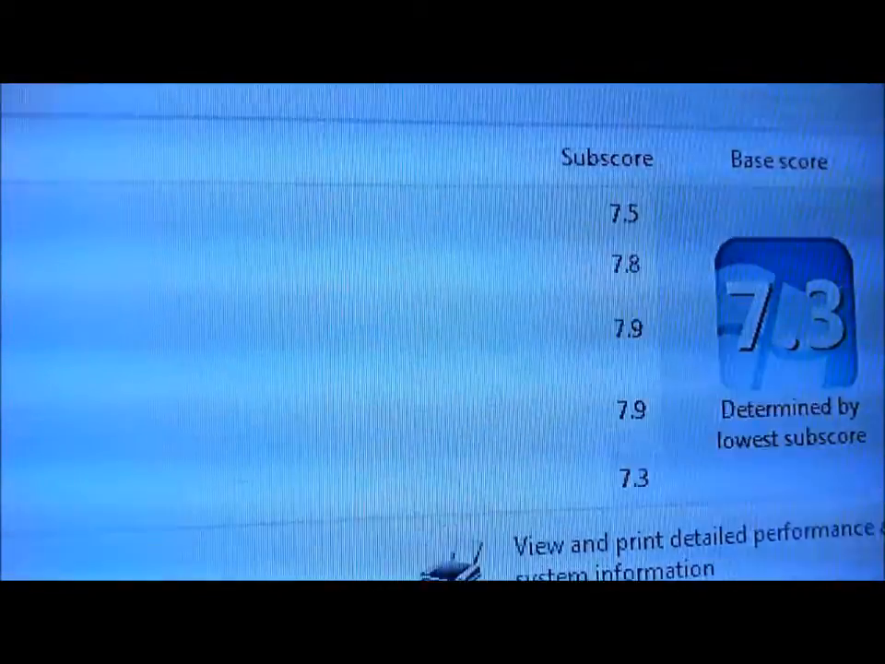